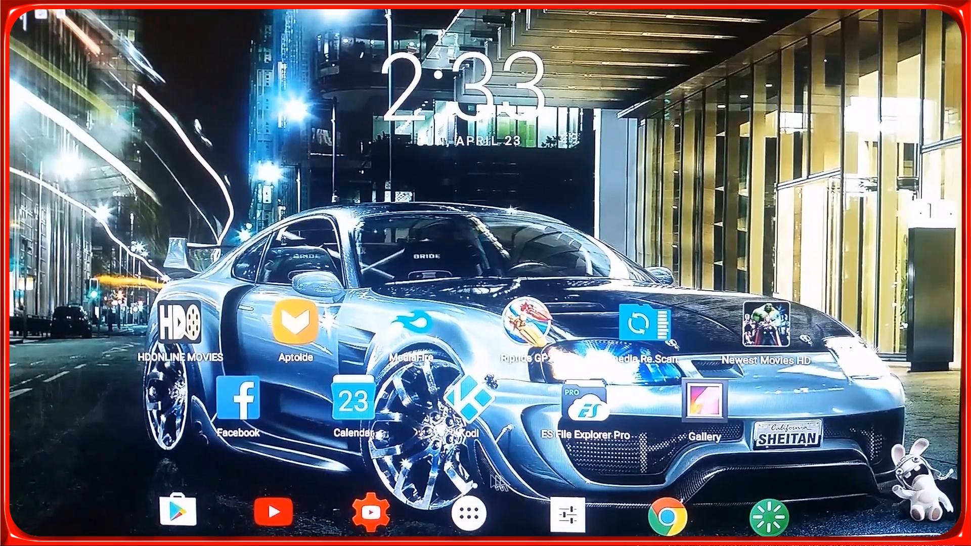
Launch ES File Explorer Pro and toggle Show hidden files off and back on.
{"action": "left_click", "coordinate": [703, 406]}
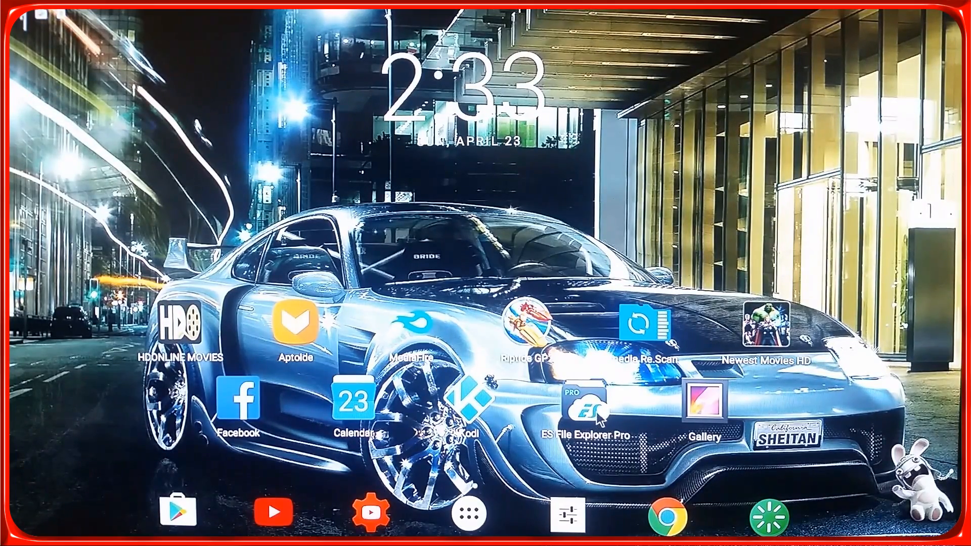
{"action": "left_click", "coordinate": [577, 413]}
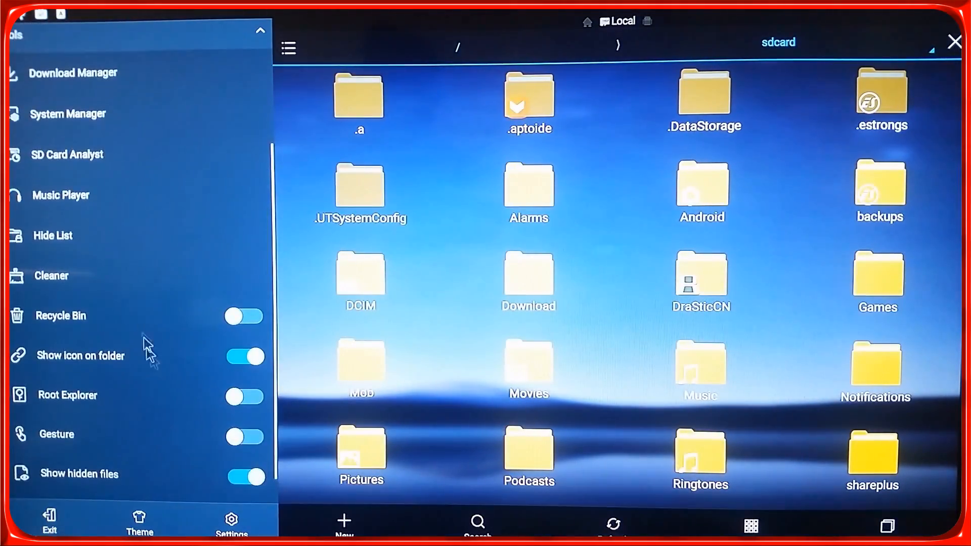
{"action": "left_click", "coordinate": [247, 476]}
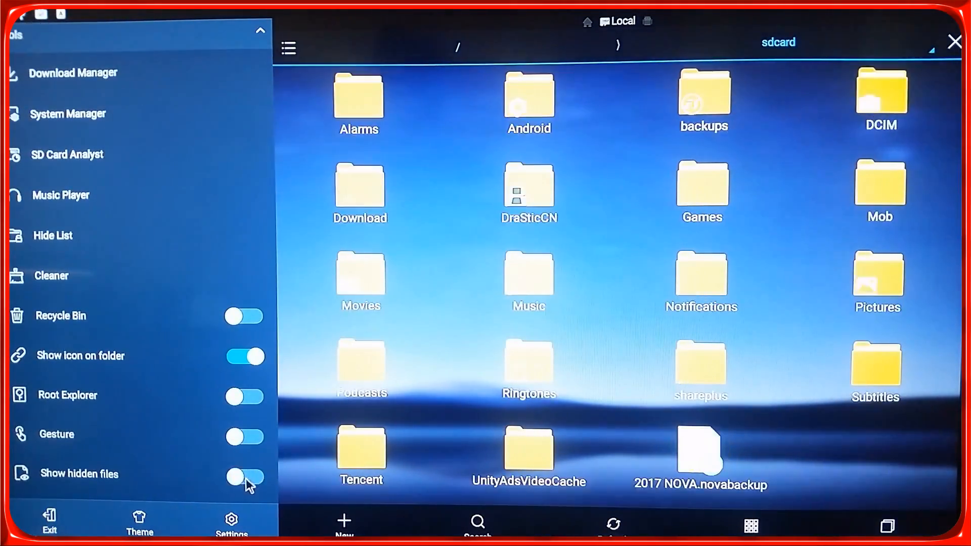
{"action": "left_click", "coordinate": [245, 478]}
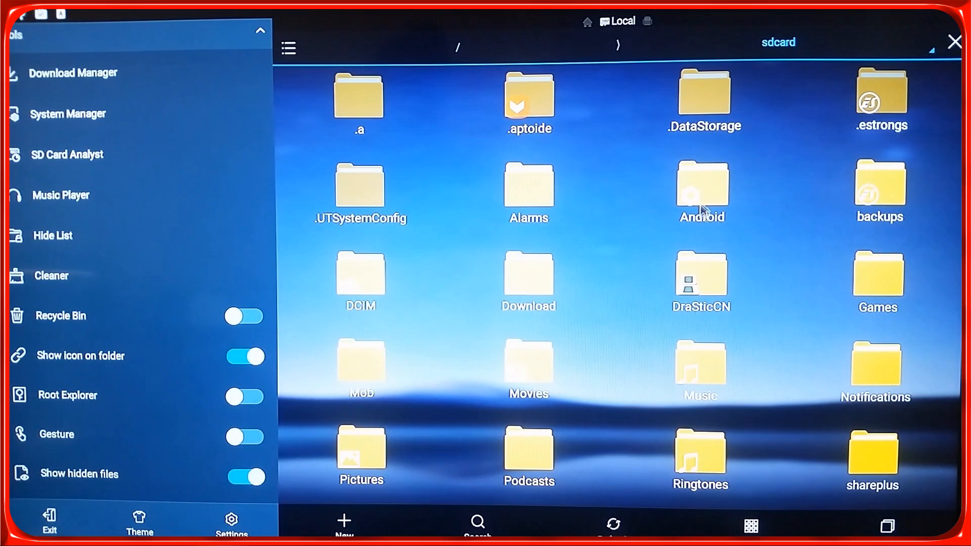
Browse sdcard's Android/data, go back, and switch to the 4E36-5B09 storage.
{"action": "double_click", "coordinate": [702, 188]}
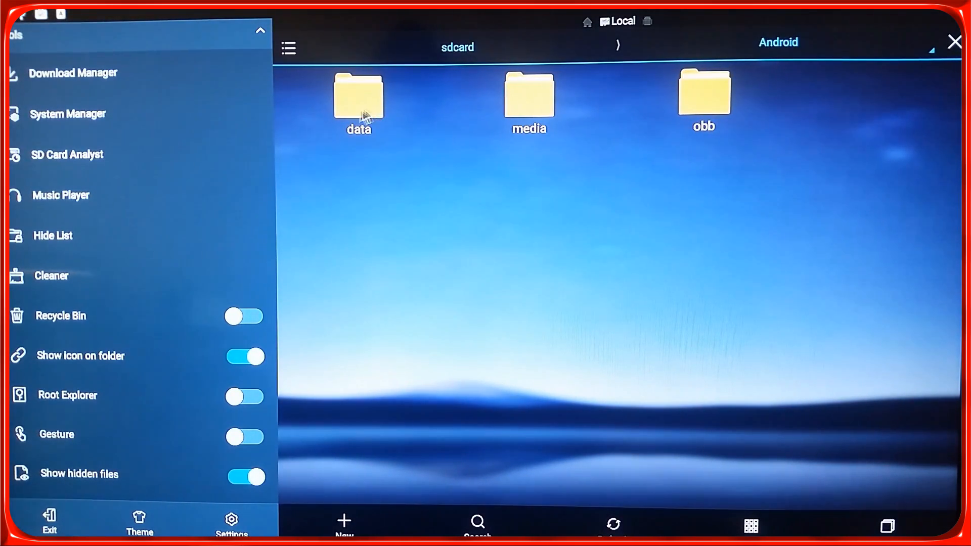
{"action": "double_click", "coordinate": [359, 100]}
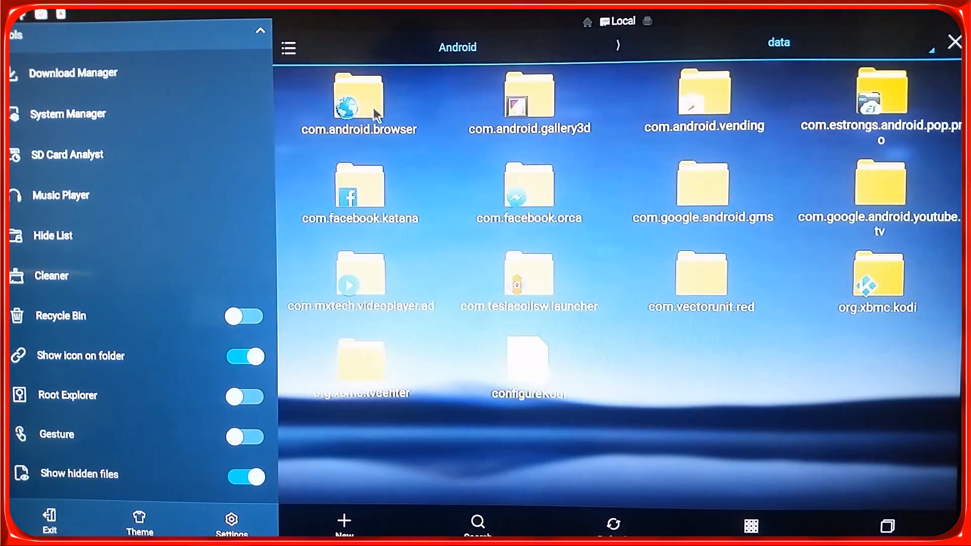
{"action": "mouse_move", "coordinate": [536, 122]}
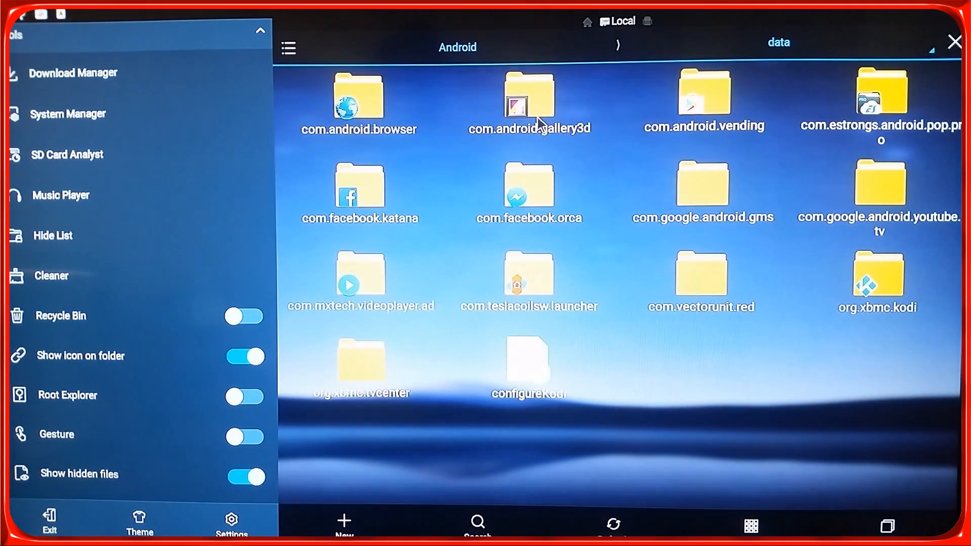
{"action": "double_click", "coordinate": [529, 93]}
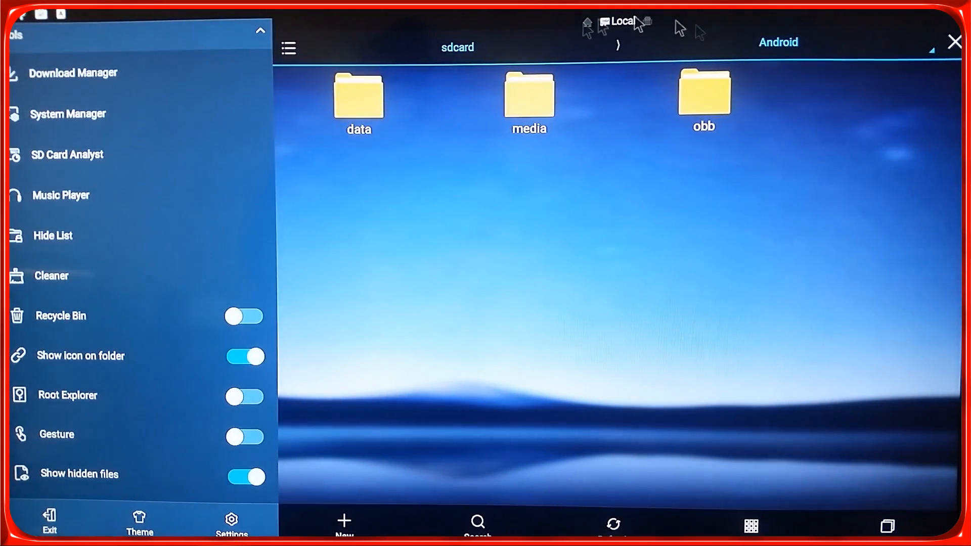
{"action": "double_click", "coordinate": [704, 93]}
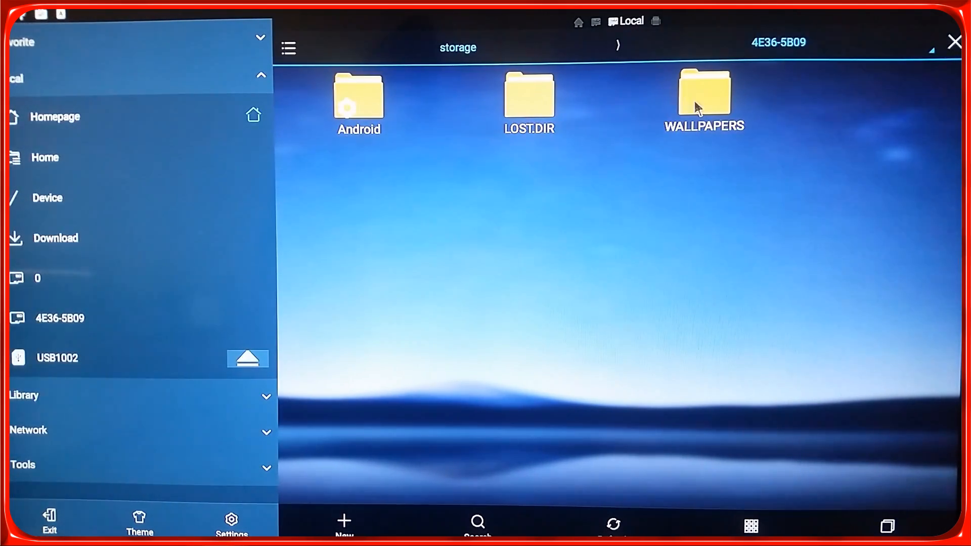
Enter Android/data on the 4E36-5B09 card and start a name search for ".no".
{"action": "double_click", "coordinate": [704, 96]}
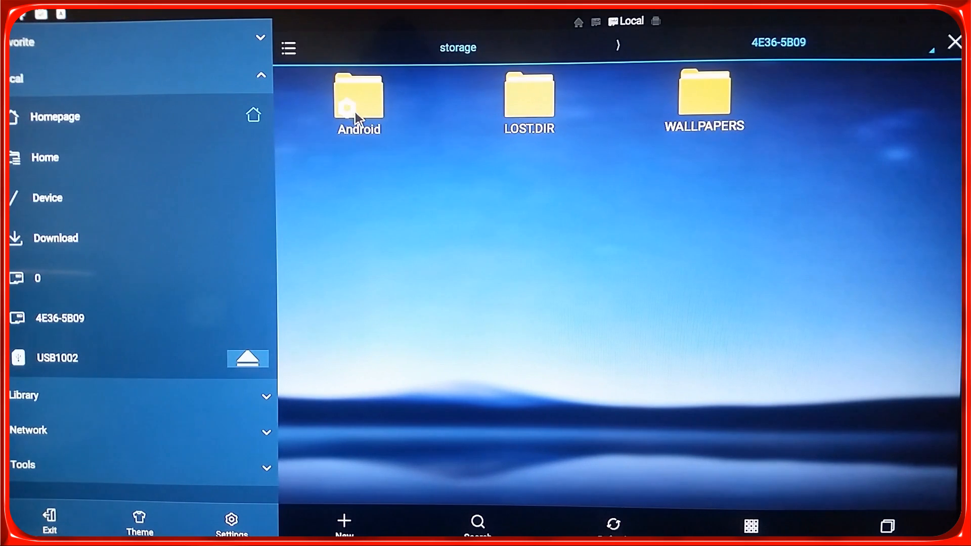
{"action": "double_click", "coordinate": [359, 96]}
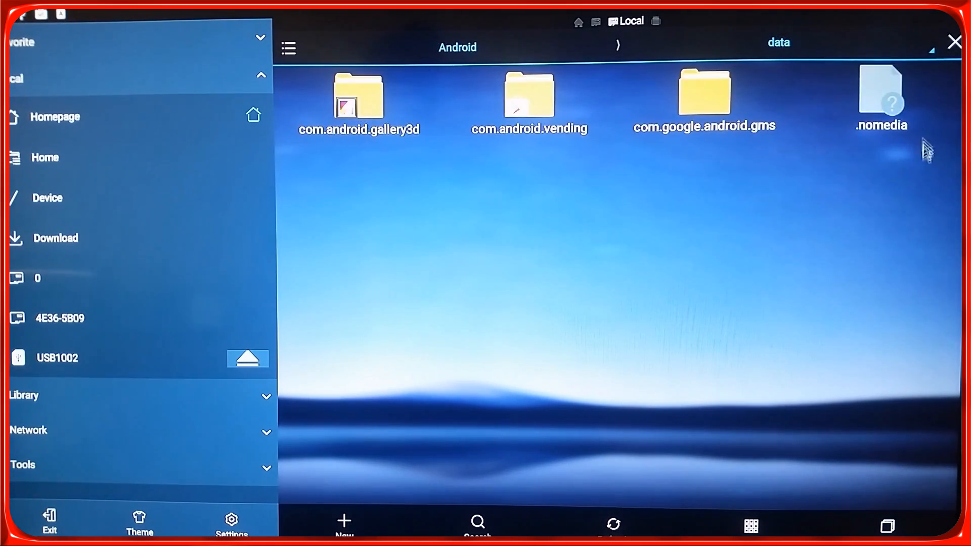
{"action": "left_click", "coordinate": [56, 318]}
{"action": "type", "text": ".no"}
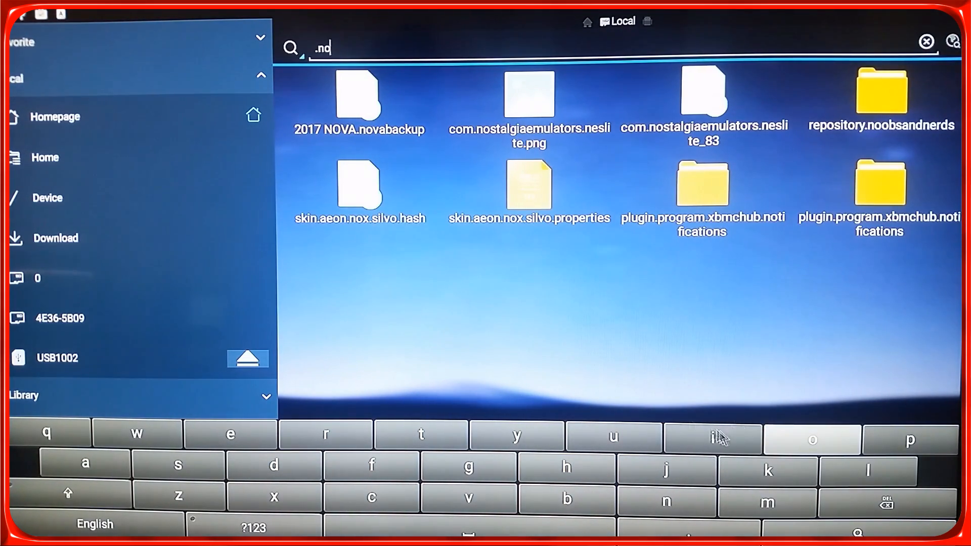
Extend the search to ".nom", which returns an empty result.
{"action": "left_click", "coordinate": [756, 501]}
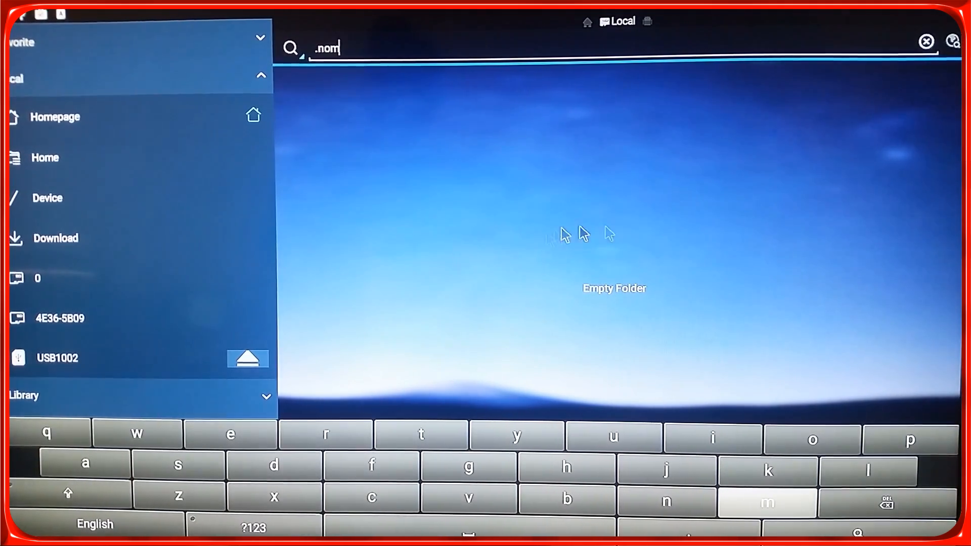
{"action": "mouse_move", "coordinate": [687, 336]}
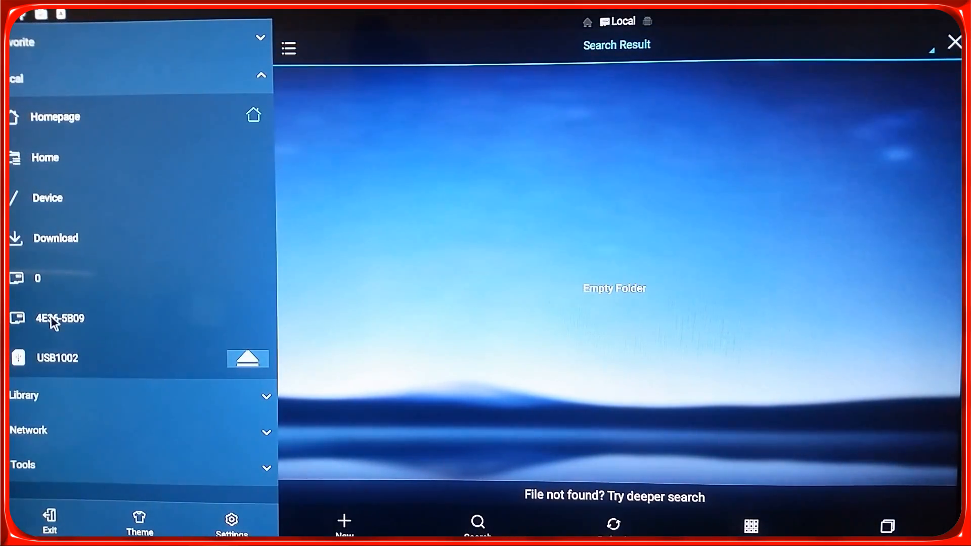
Select the hidden .nomedia file in 4E36-5B09's Android/data and delete it.
{"action": "left_click", "coordinate": [59, 318]}
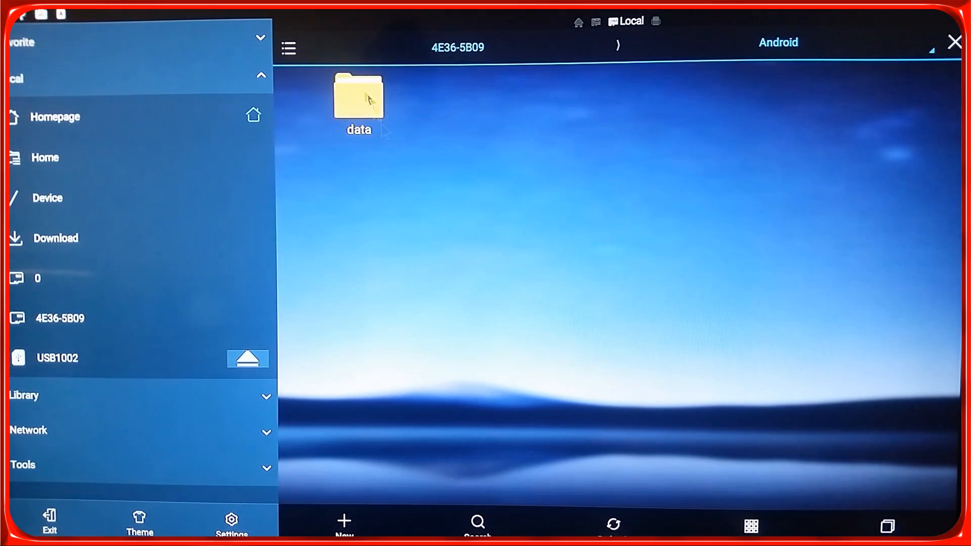
{"action": "double_click", "coordinate": [360, 96]}
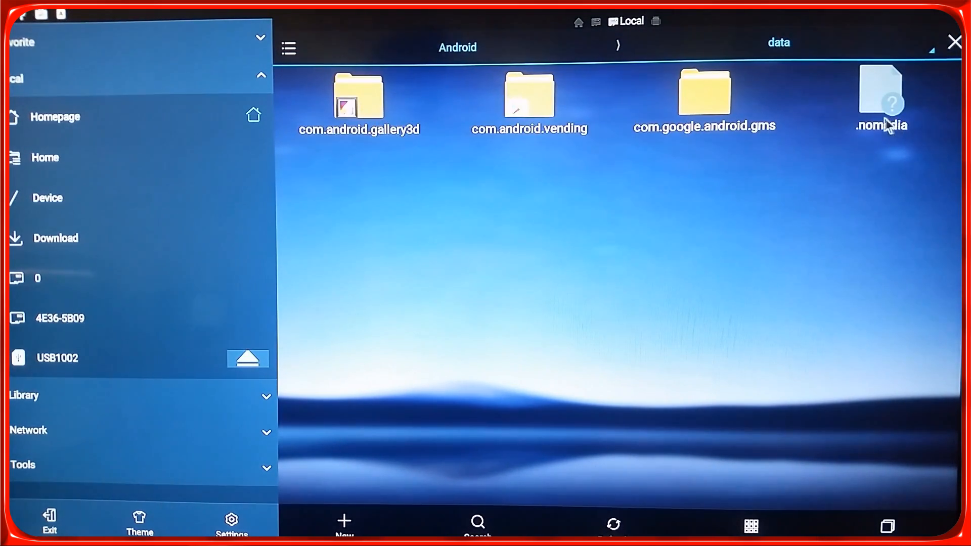
{"action": "left_click", "coordinate": [883, 91]}
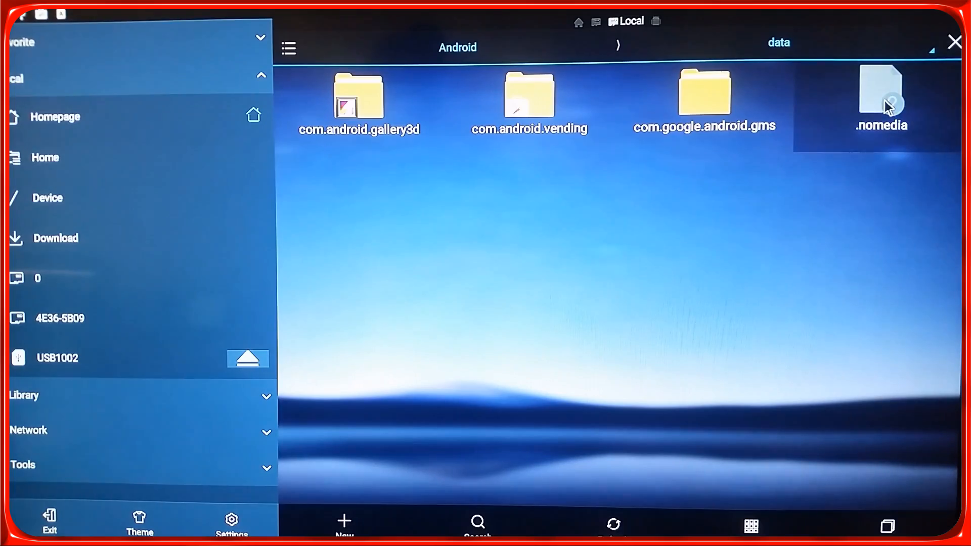
{"action": "left_click", "coordinate": [883, 91]}
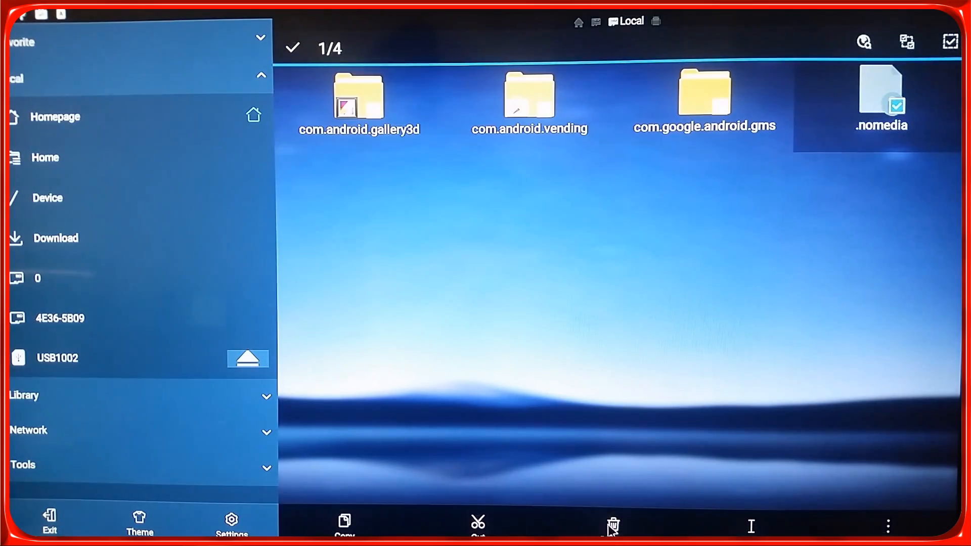
{"action": "left_click", "coordinate": [613, 528]}
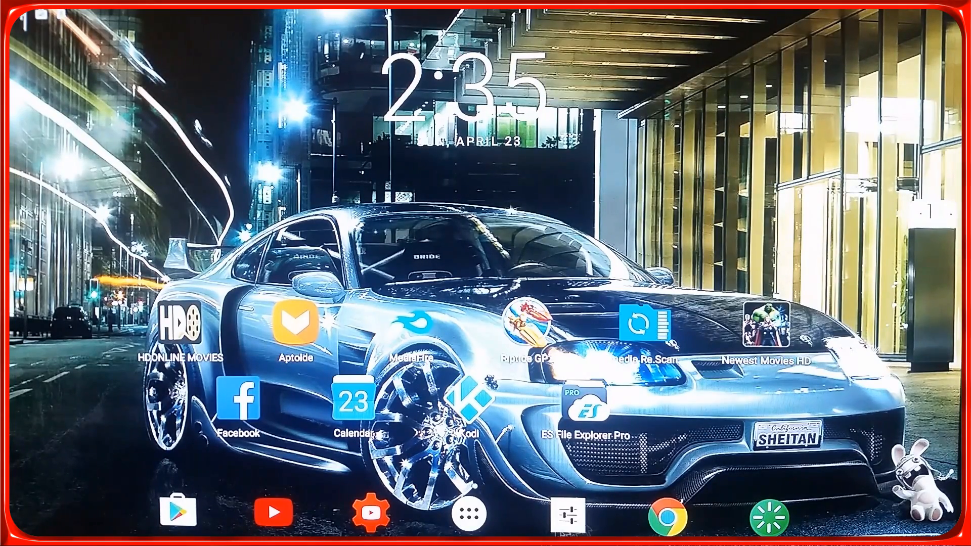
Scroll the app drawer to find and launch Settings.
{"action": "left_click", "coordinate": [470, 517]}
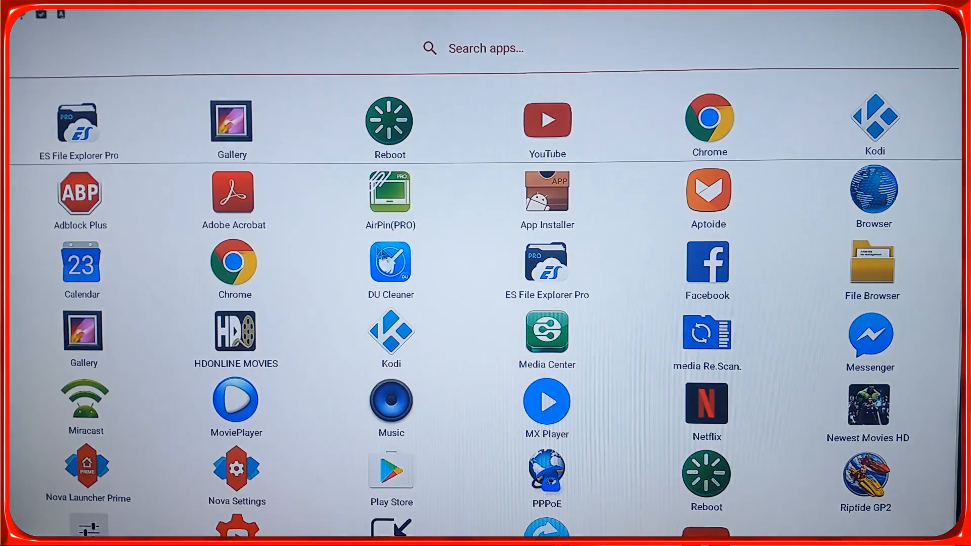
{"action": "scroll", "scroll_direction": "down", "scroll_amount": 3}
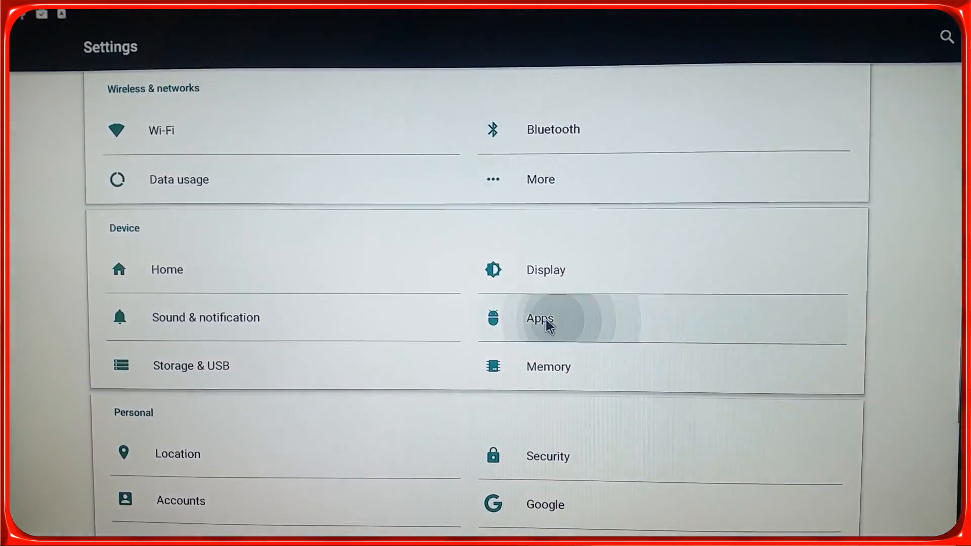
Clear the Gallery app's stored data via Apps, then launch media Re.Scan.
{"action": "left_click", "coordinate": [548, 319]}
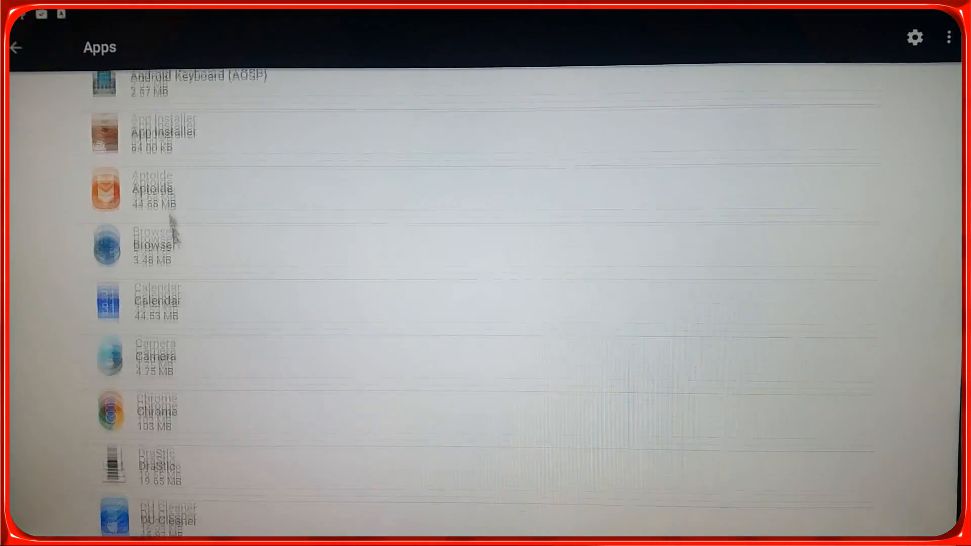
{"action": "scroll", "scroll_direction": "down", "scroll_amount": 3}
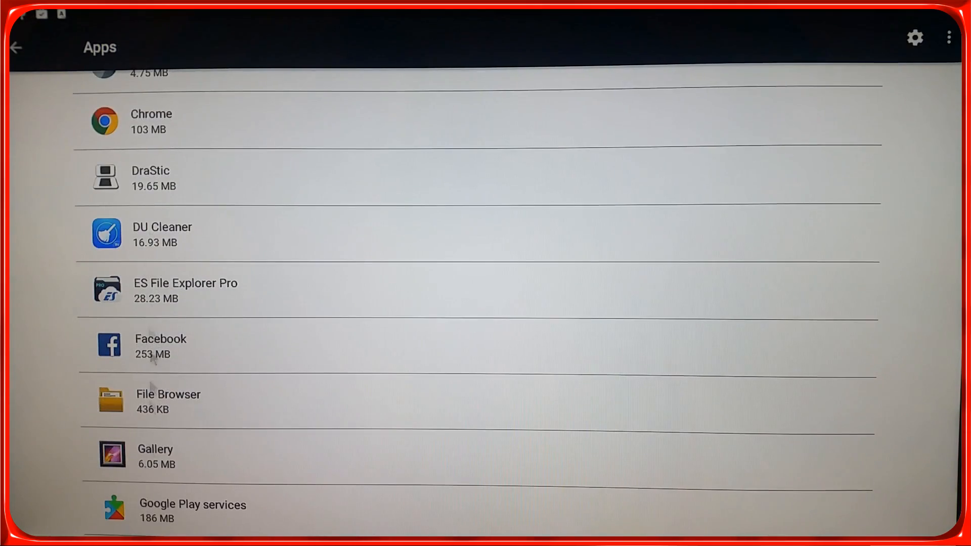
{"action": "left_click", "coordinate": [155, 456]}
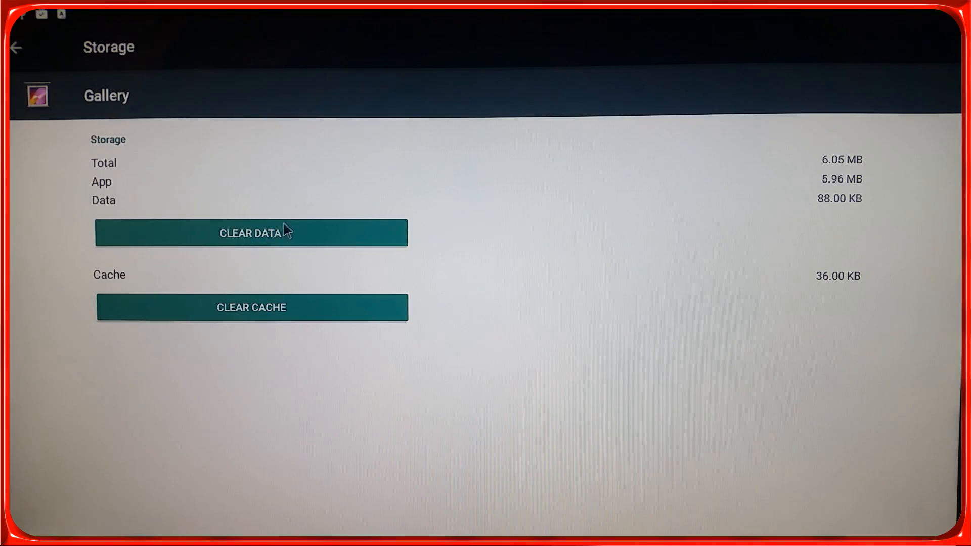
{"action": "left_click", "coordinate": [251, 233]}
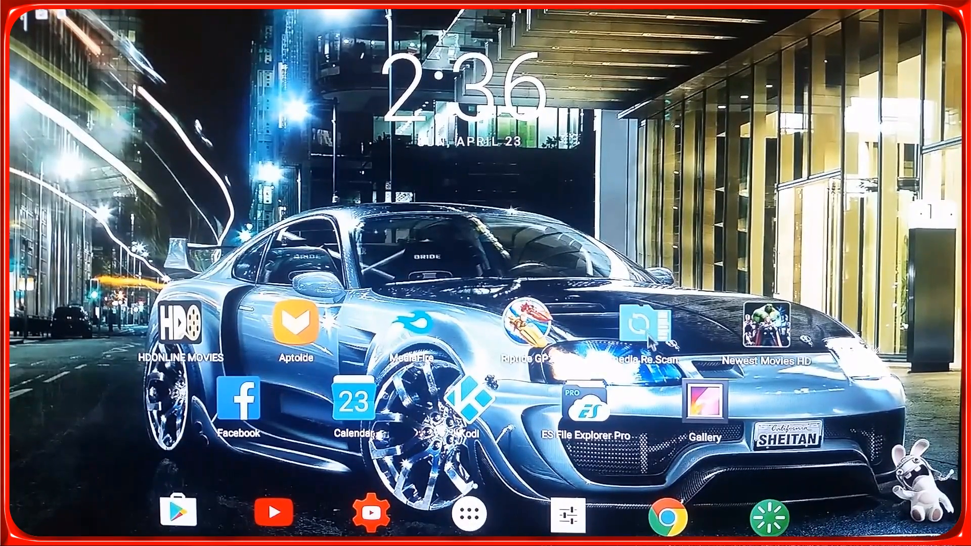
{"action": "left_click", "coordinate": [643, 328]}
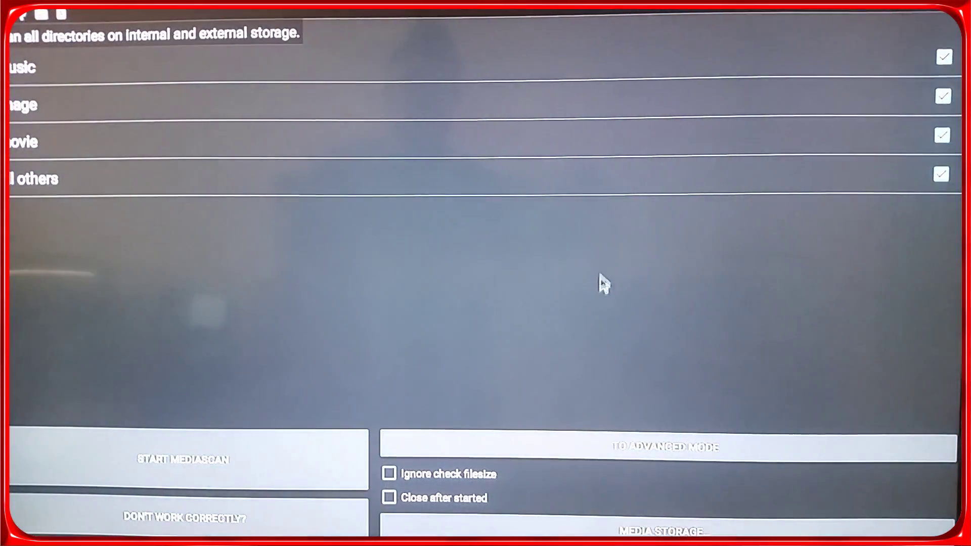